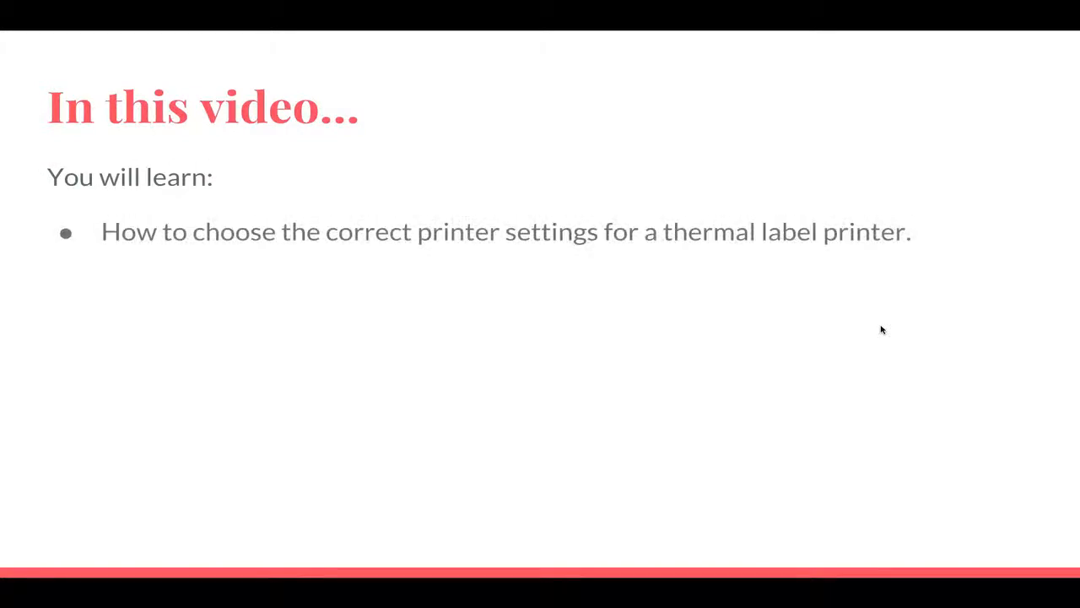
{"action": "mouse_move", "coordinate": [909, 327]}
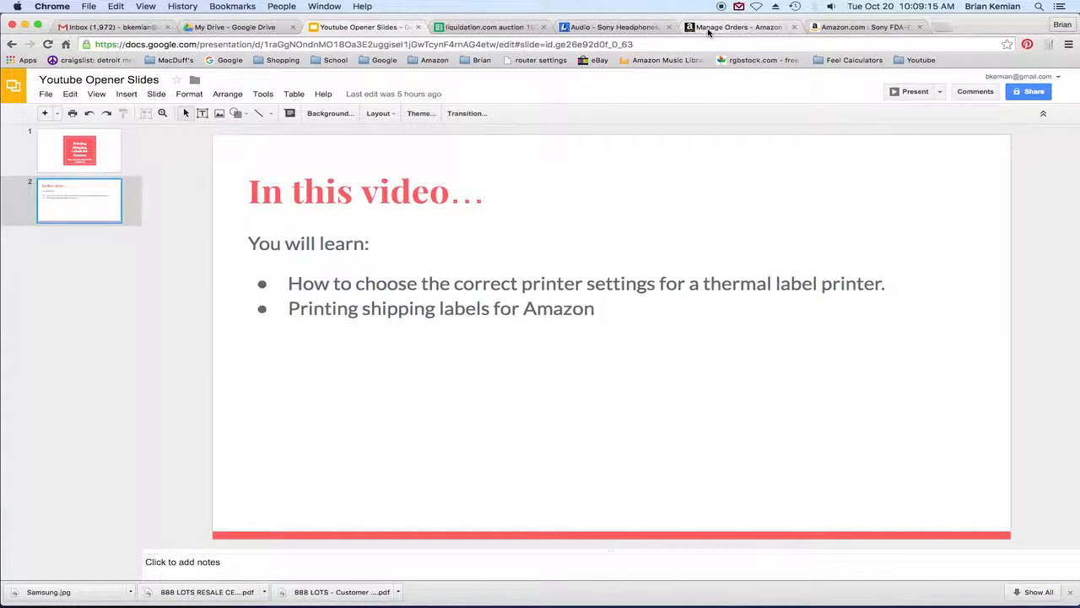
Step: Begin buying shipping for the unshipped microSD order and show its saved package types
{"action": "left_click", "coordinate": [739, 27]}
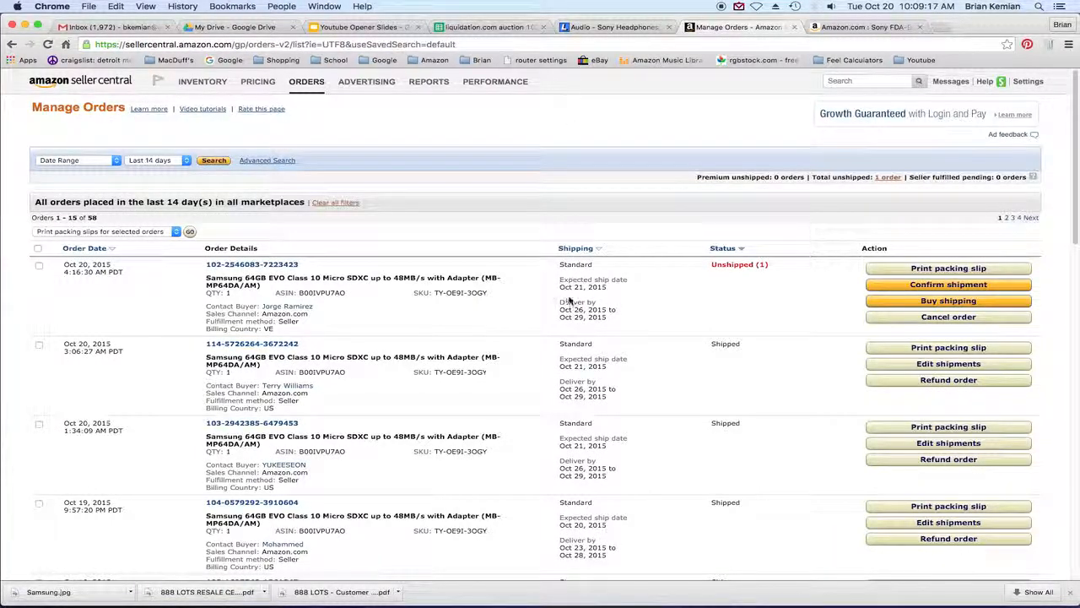
{"action": "mouse_move", "coordinate": [840, 319]}
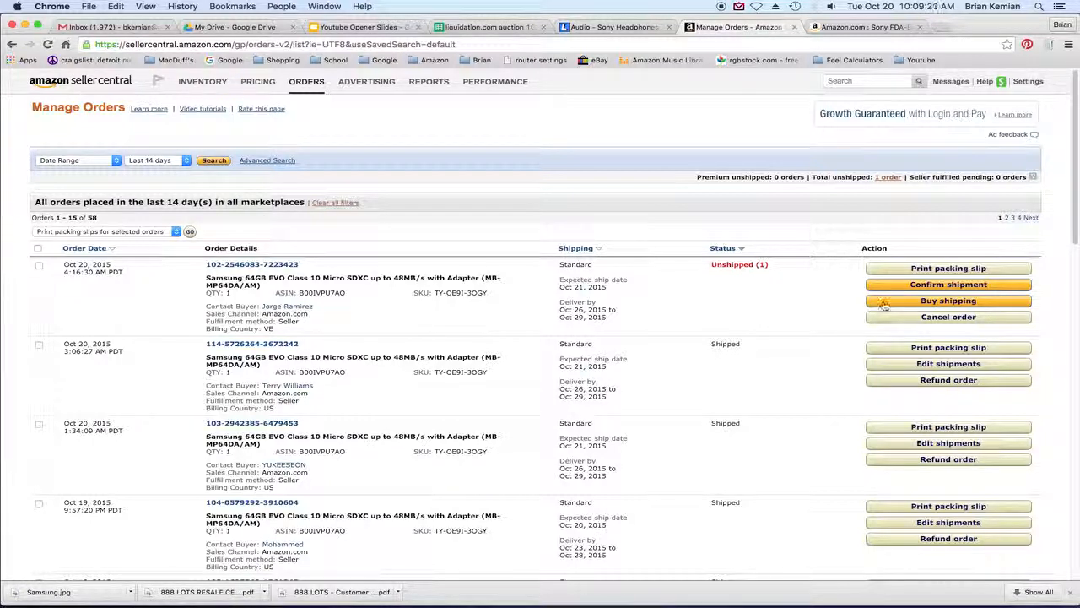
{"action": "left_click", "coordinate": [949, 300]}
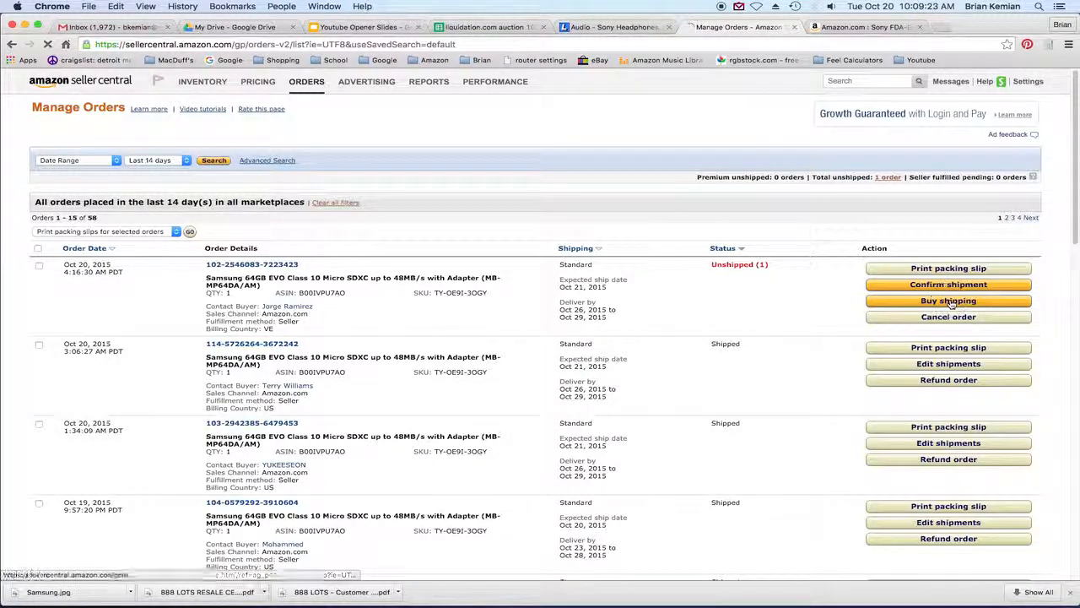
{"action": "left_click", "coordinate": [948, 301]}
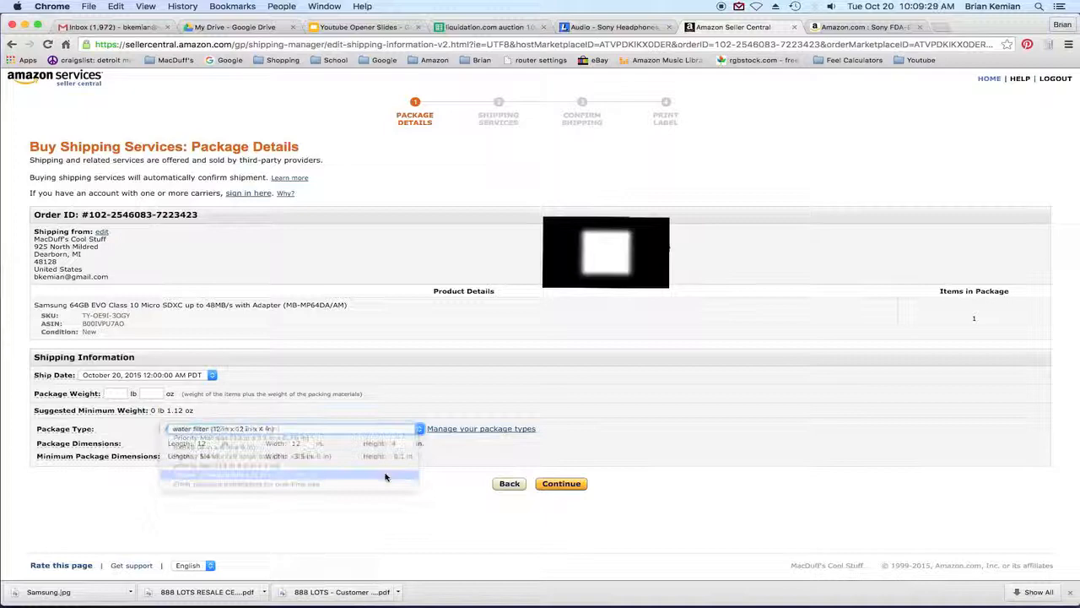
Step: Choose the 9 x 5 x 0.5 inch package at 2 oz weight and continue to shipping services
{"action": "left_click", "coordinate": [290, 476]}
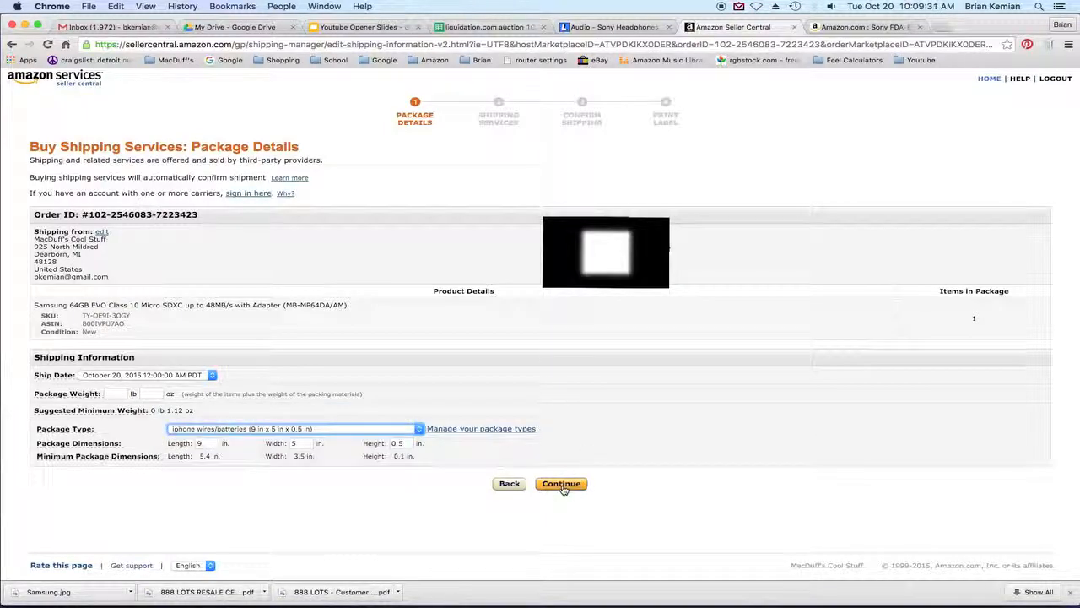
{"action": "left_click", "coordinate": [561, 483]}
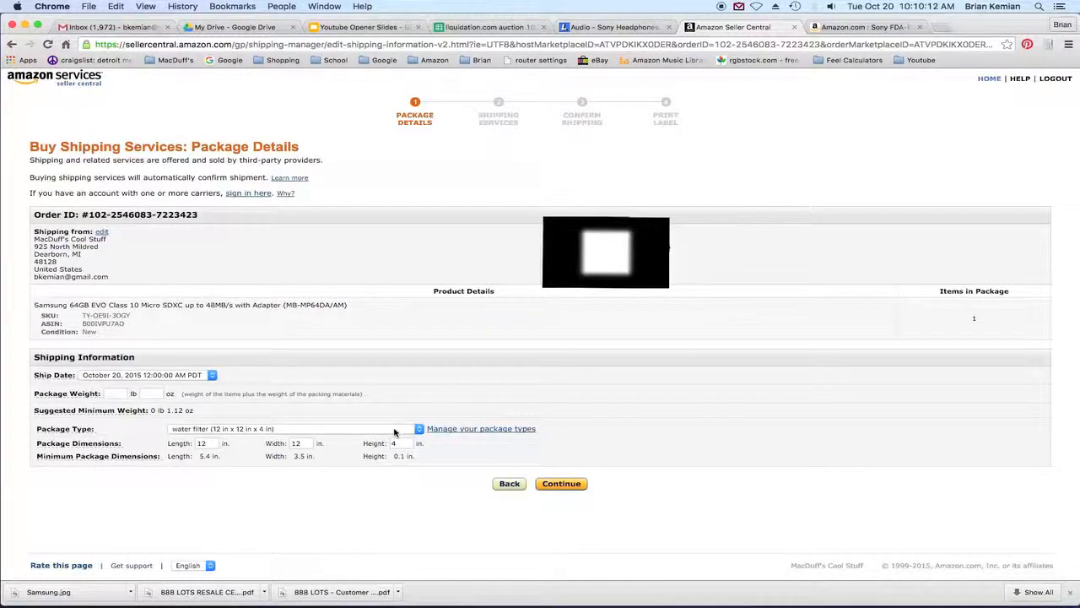
{"action": "left_click", "coordinate": [290, 428]}
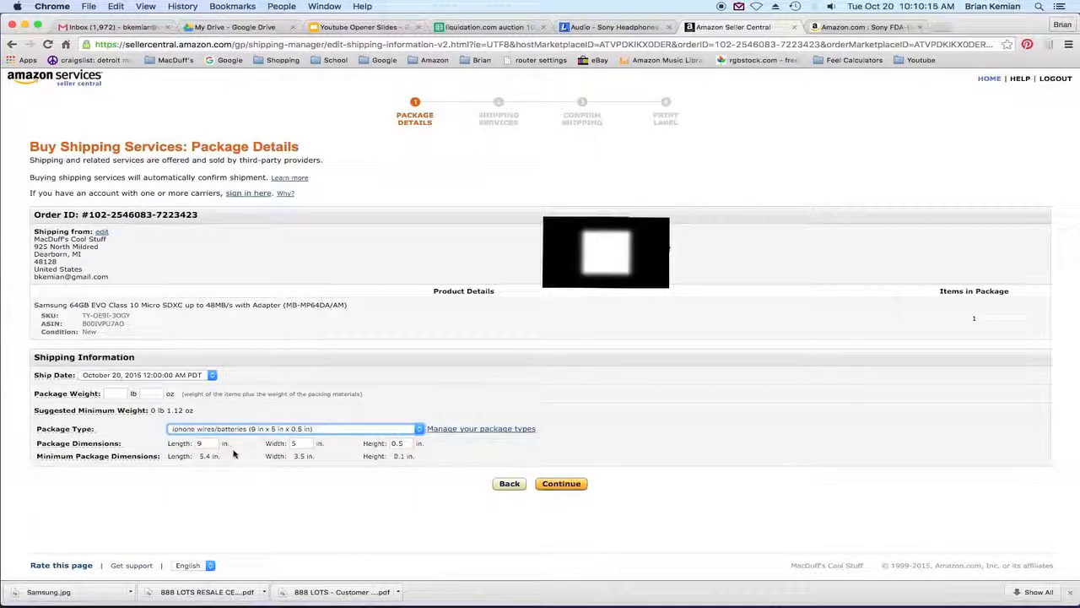
{"action": "left_click", "coordinate": [152, 393]}
{"action": "type", "text": "2"}
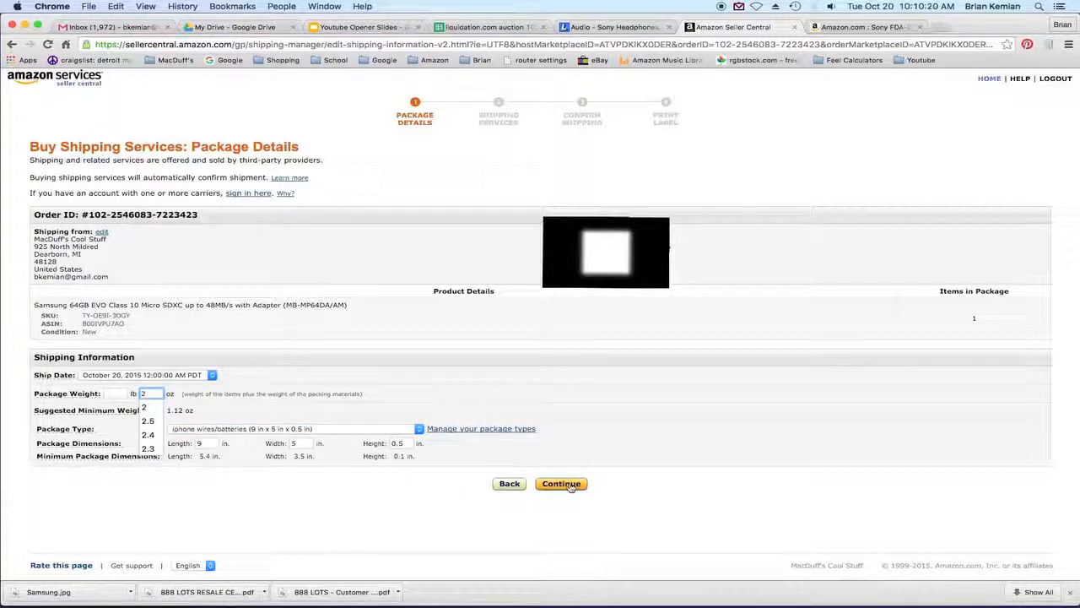
{"action": "left_click", "coordinate": [561, 483]}
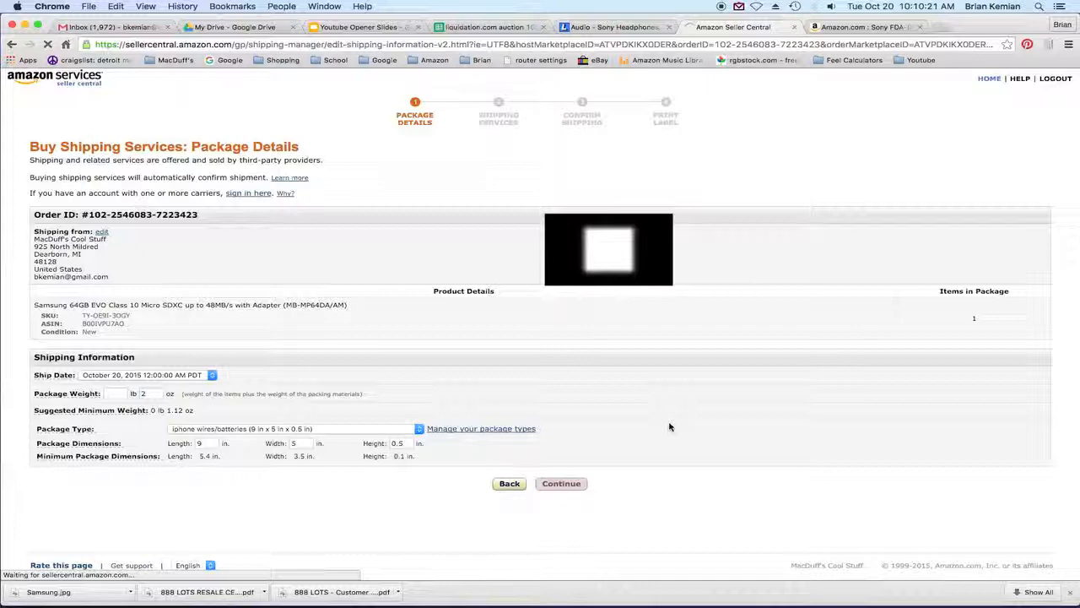
{"action": "left_click", "coordinate": [560, 483]}
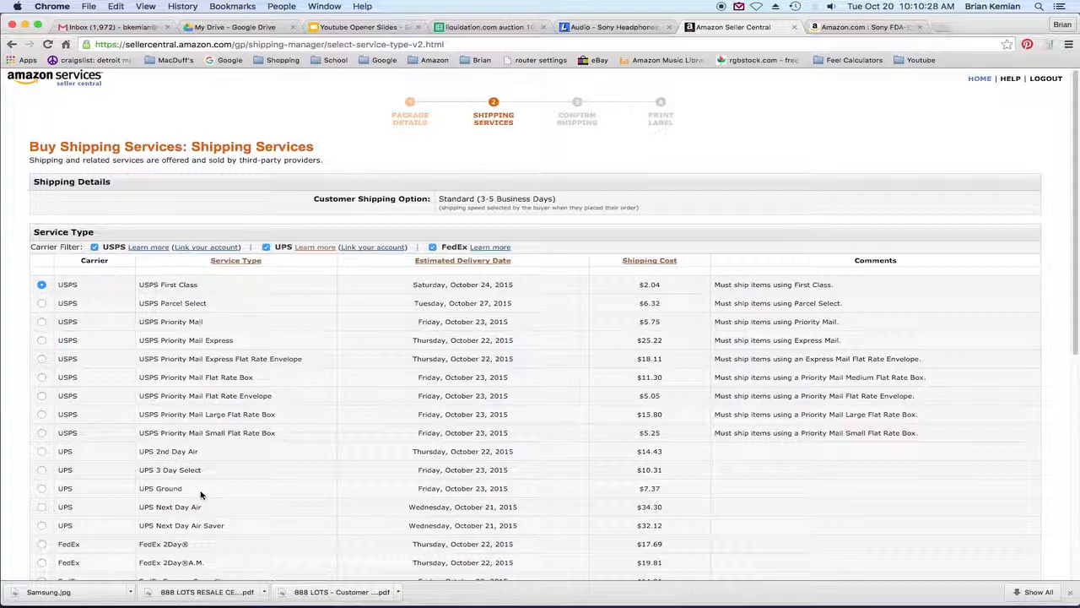
{"action": "mouse_move", "coordinate": [624, 386]}
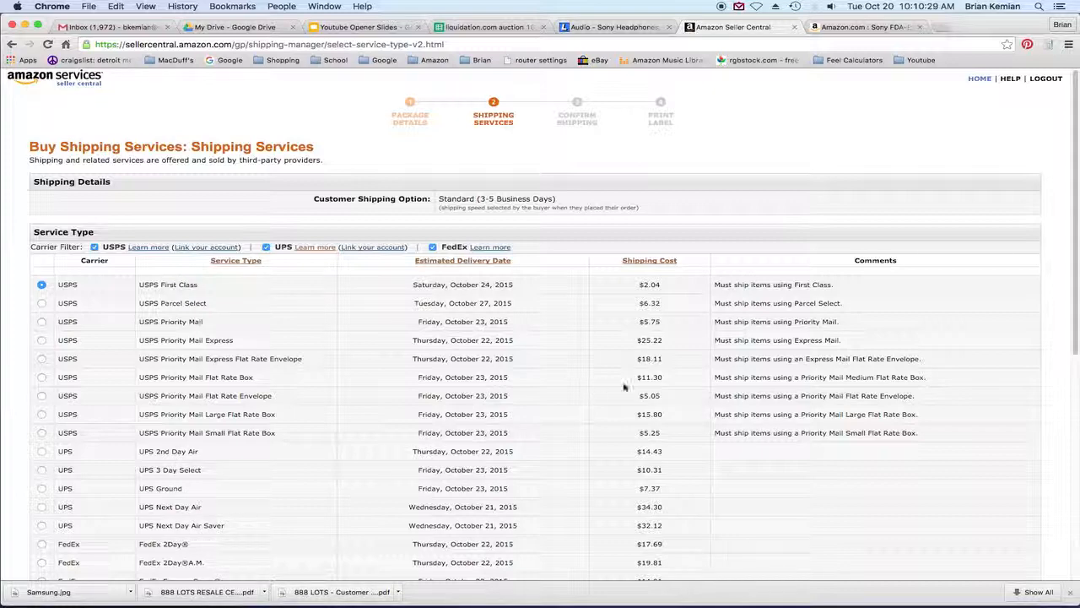
Step: Scroll the Shipping Services page with USPS First Class at $2.04 selected down to Service Options
{"action": "scroll", "scroll_direction": "down", "scroll_amount": 3}
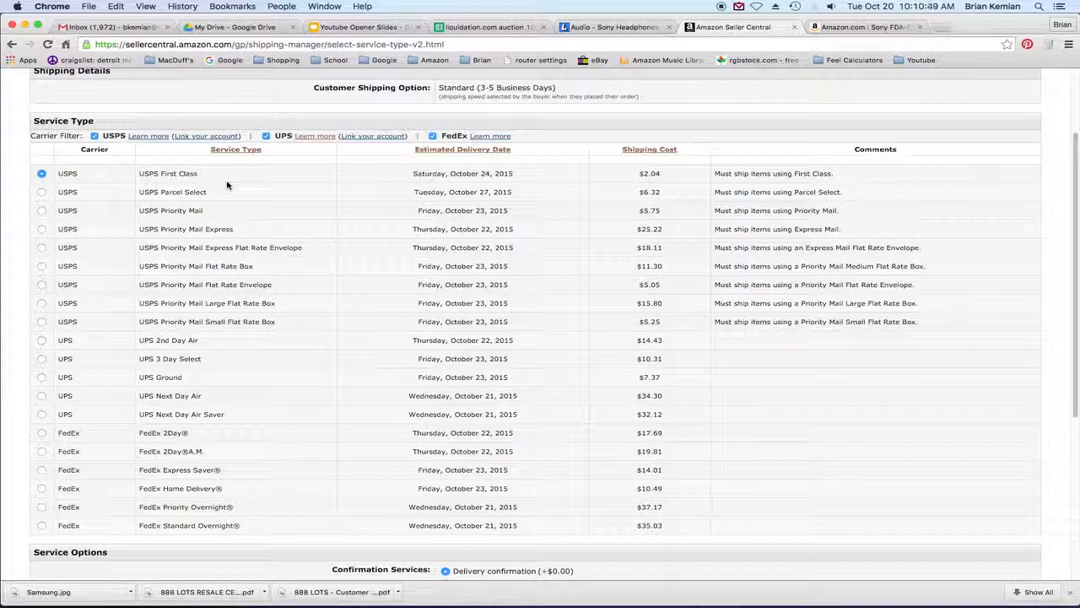
{"action": "mouse_move", "coordinate": [302, 186]}
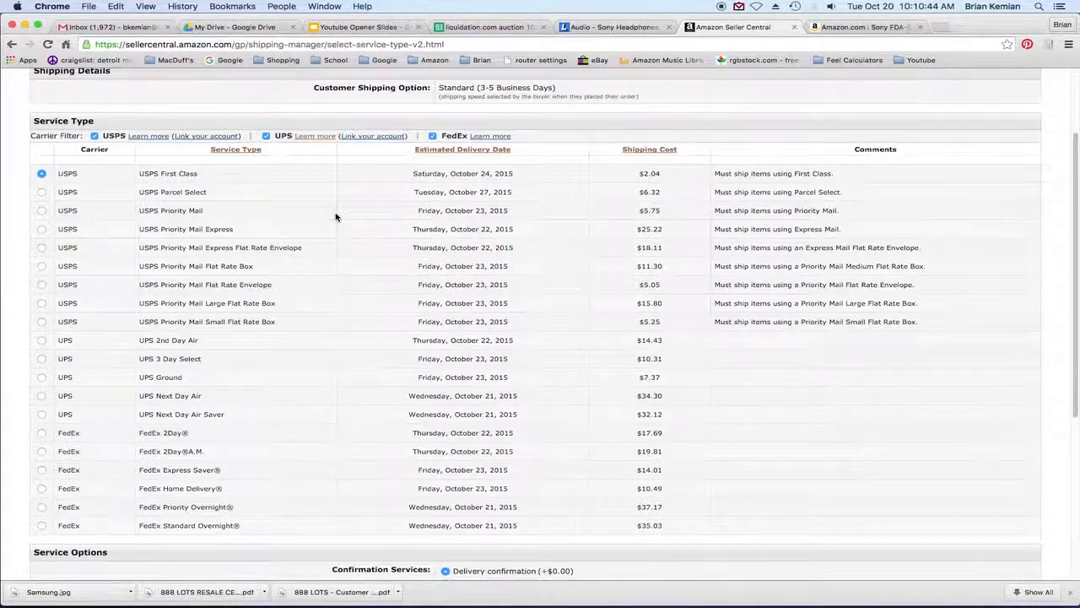
{"action": "scroll", "scroll_direction": "down", "scroll_amount": 3}
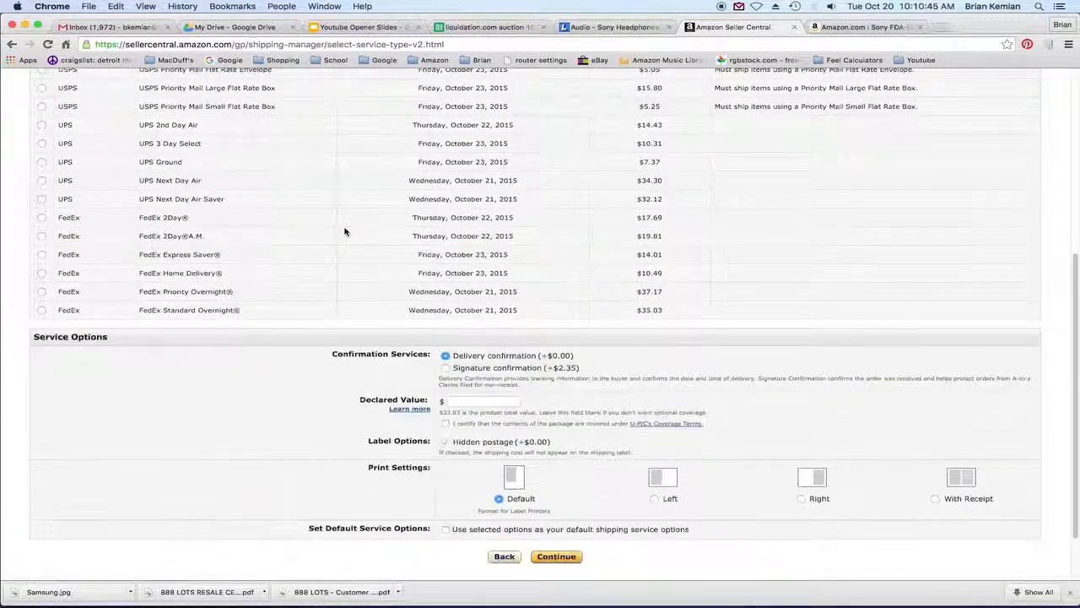
Step: Keep delivery confirmation, hidden postage and default print format as defaults and continue to the $2.11 review
{"action": "scroll", "scroll_direction": "down", "scroll_amount": 3}
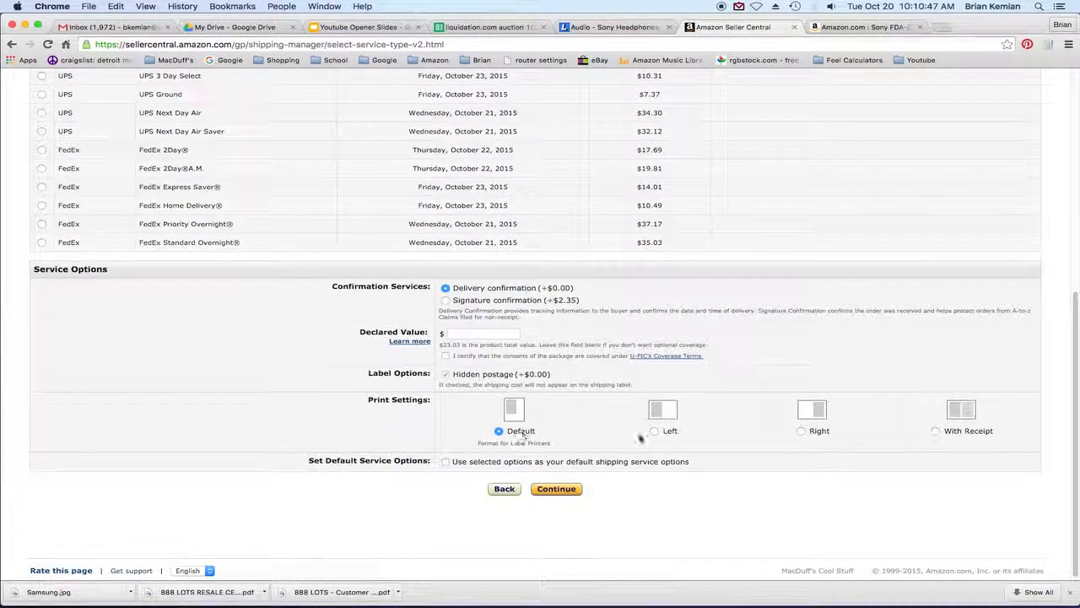
{"action": "mouse_move", "coordinate": [982, 442]}
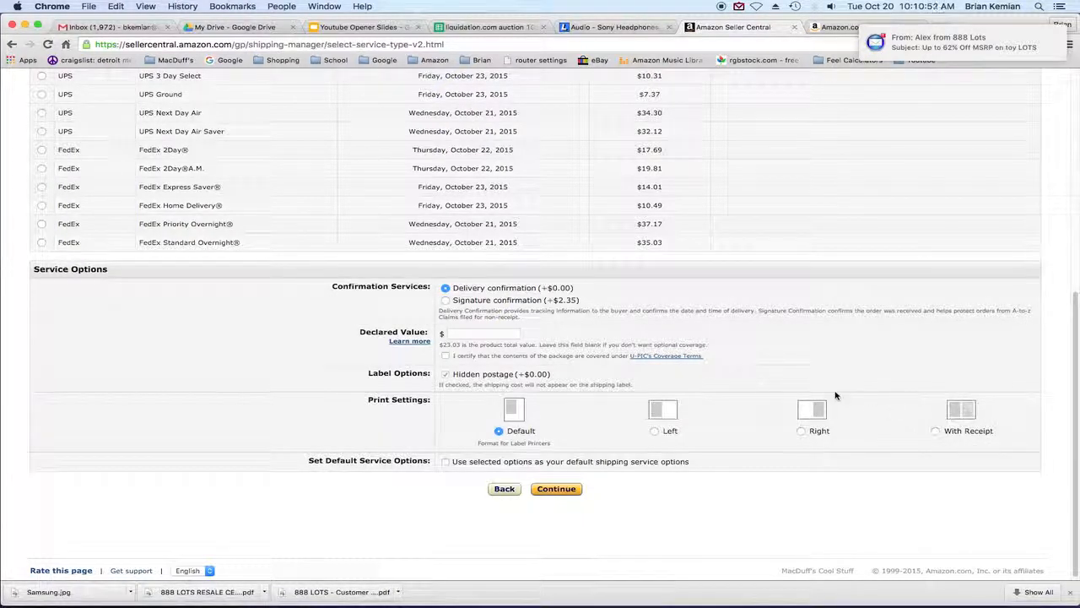
{"action": "mouse_move", "coordinate": [582, 401]}
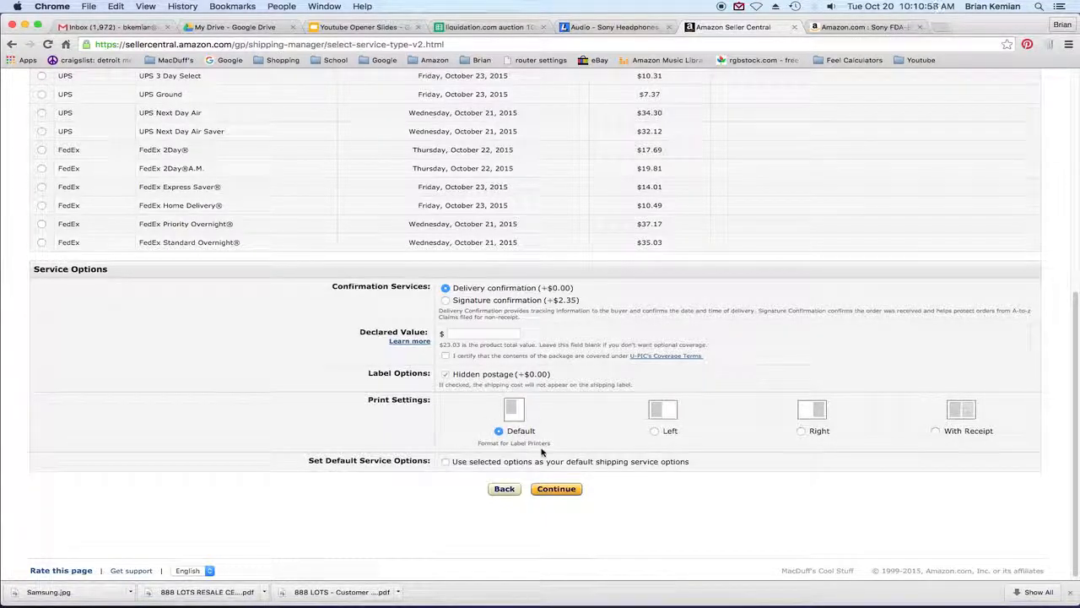
{"action": "mouse_move", "coordinate": [831, 425]}
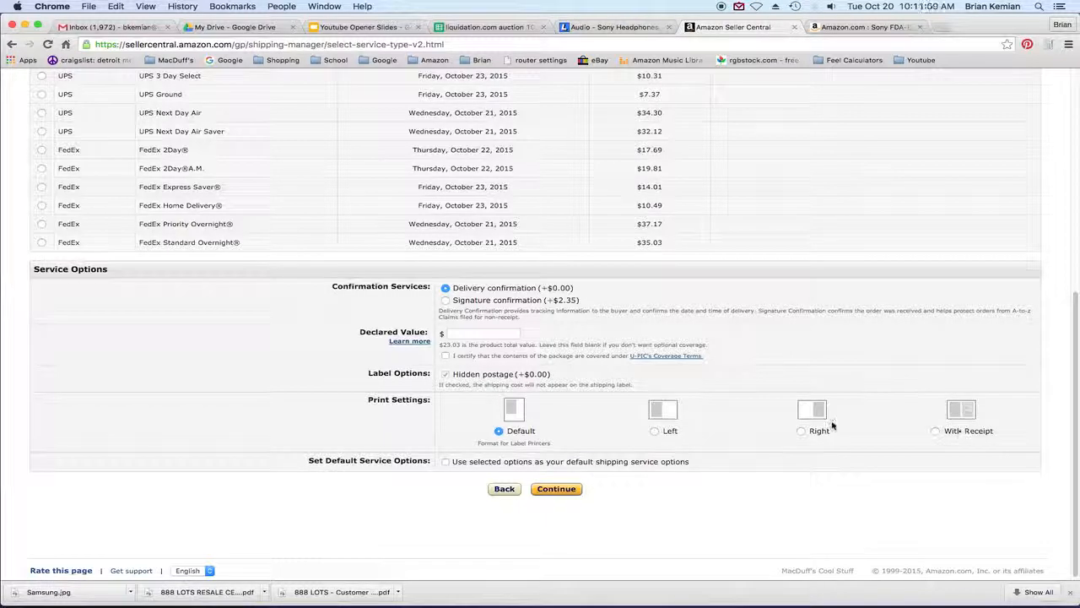
{"action": "mouse_move", "coordinate": [746, 381]}
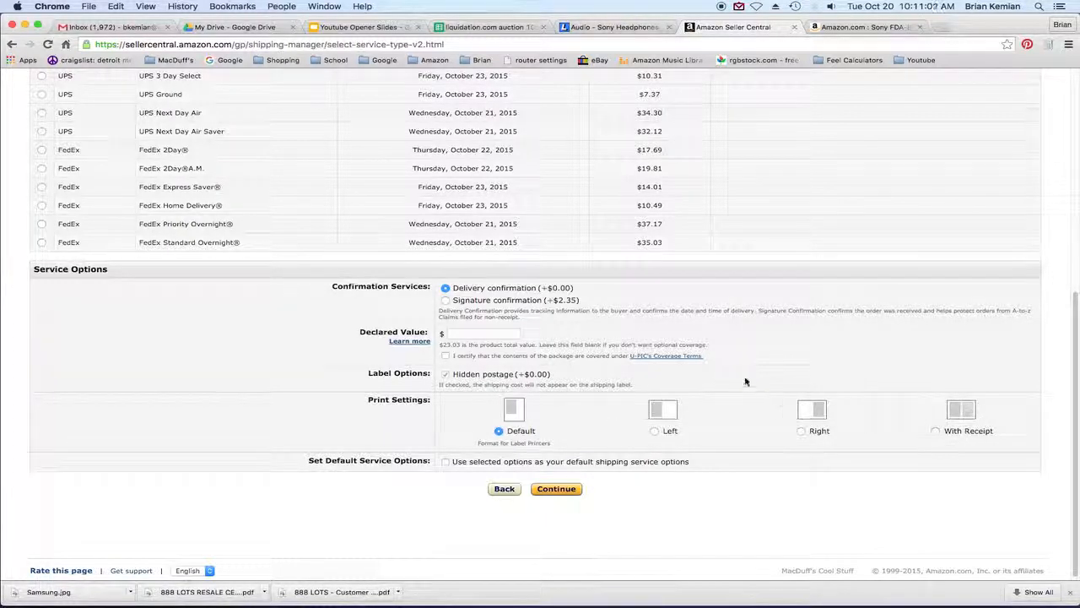
{"action": "mouse_move", "coordinate": [543, 419]}
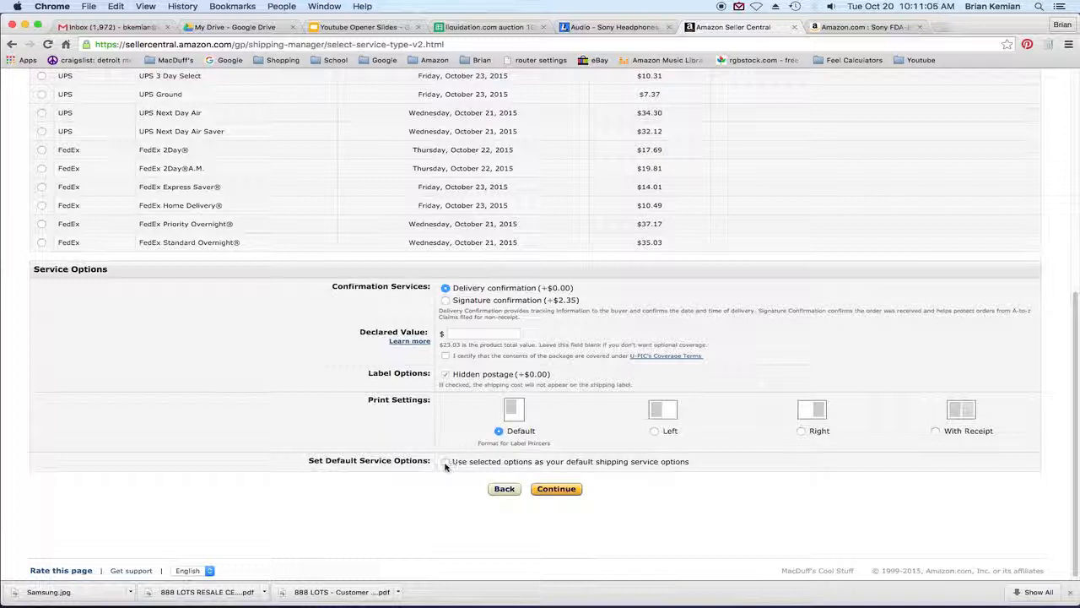
{"action": "left_click", "coordinate": [445, 462]}
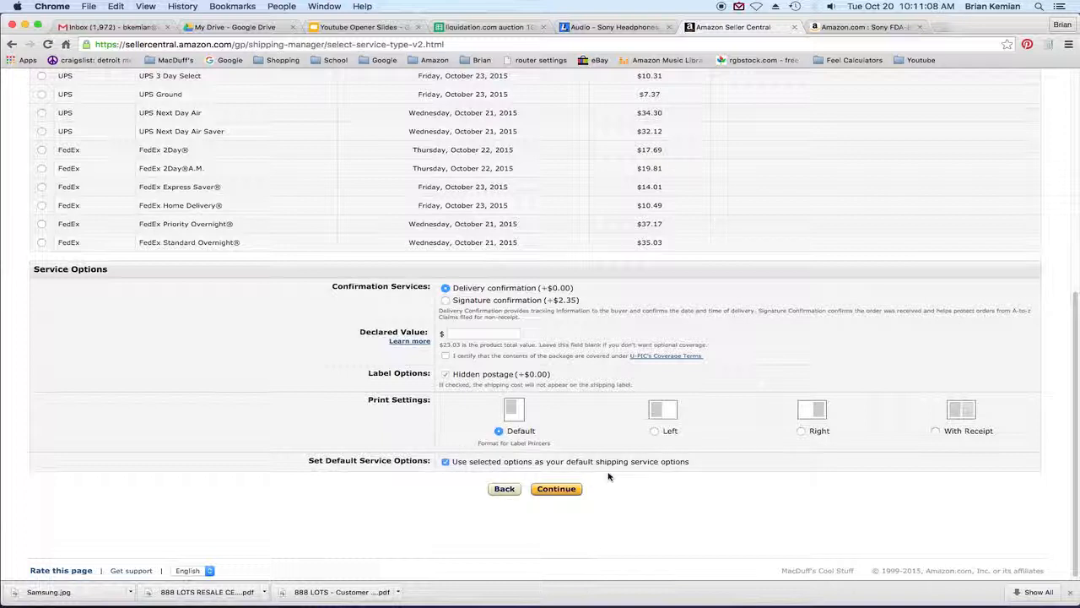
{"action": "mouse_move", "coordinate": [675, 475]}
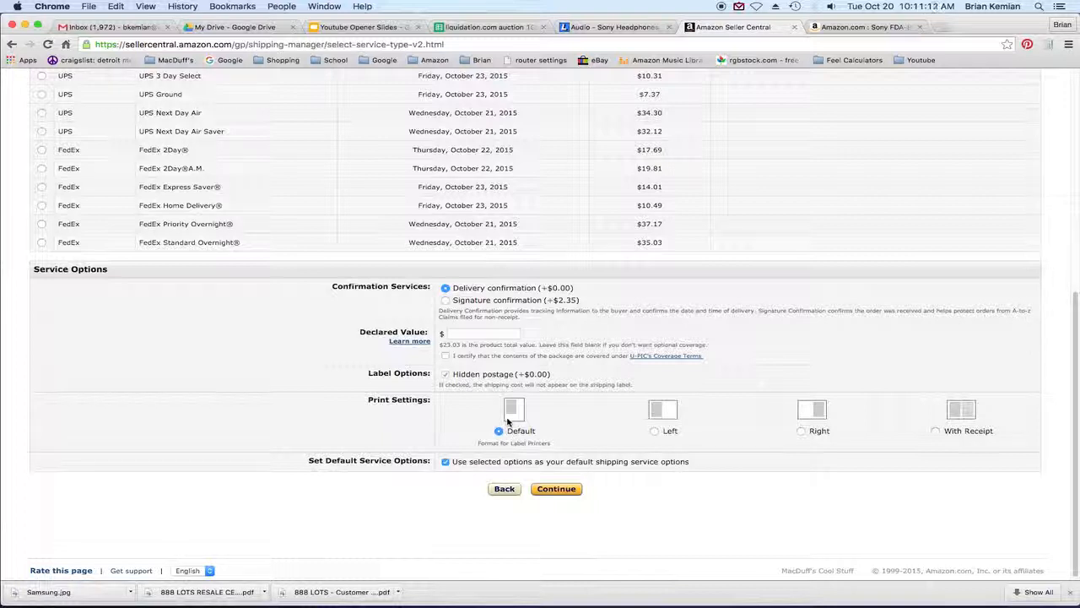
{"action": "left_click", "coordinate": [555, 490]}
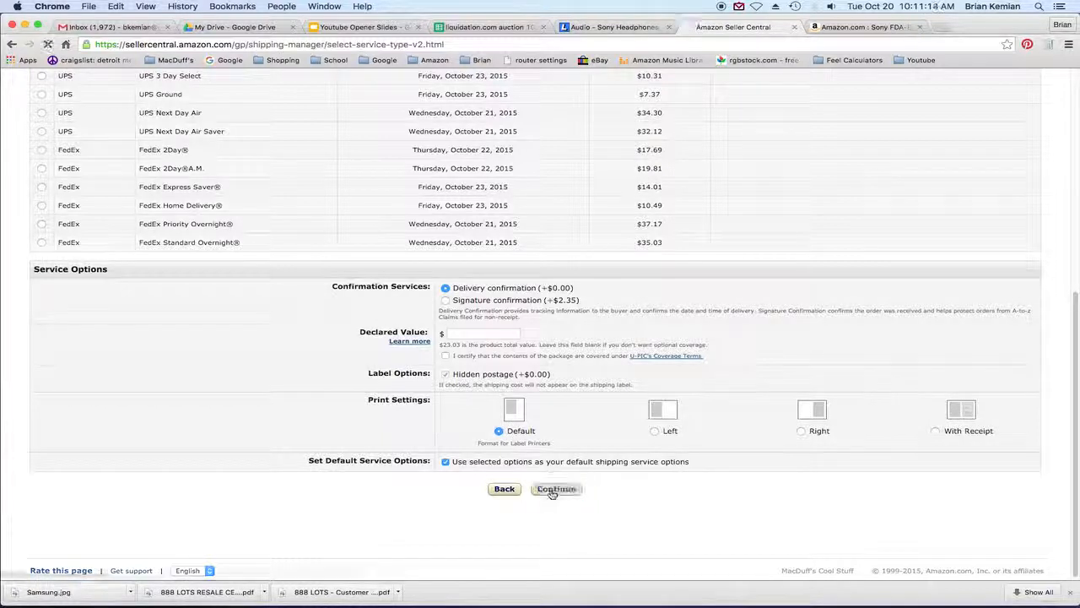
{"action": "left_click", "coordinate": [556, 489]}
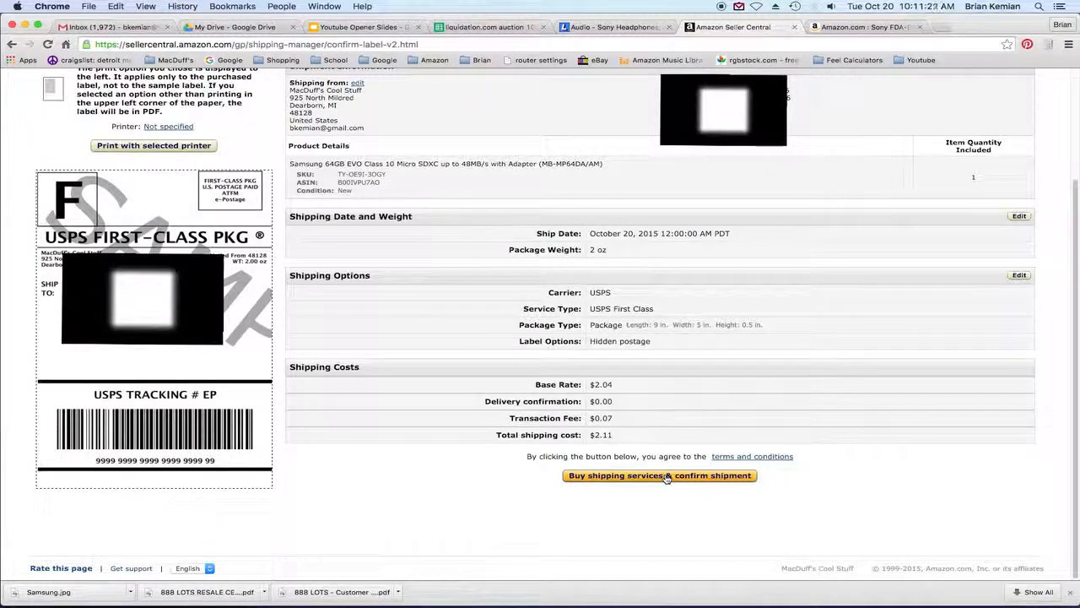
Step: Buy the USPS First-Class postage and confirm the shipment
{"action": "left_click", "coordinate": [658, 475]}
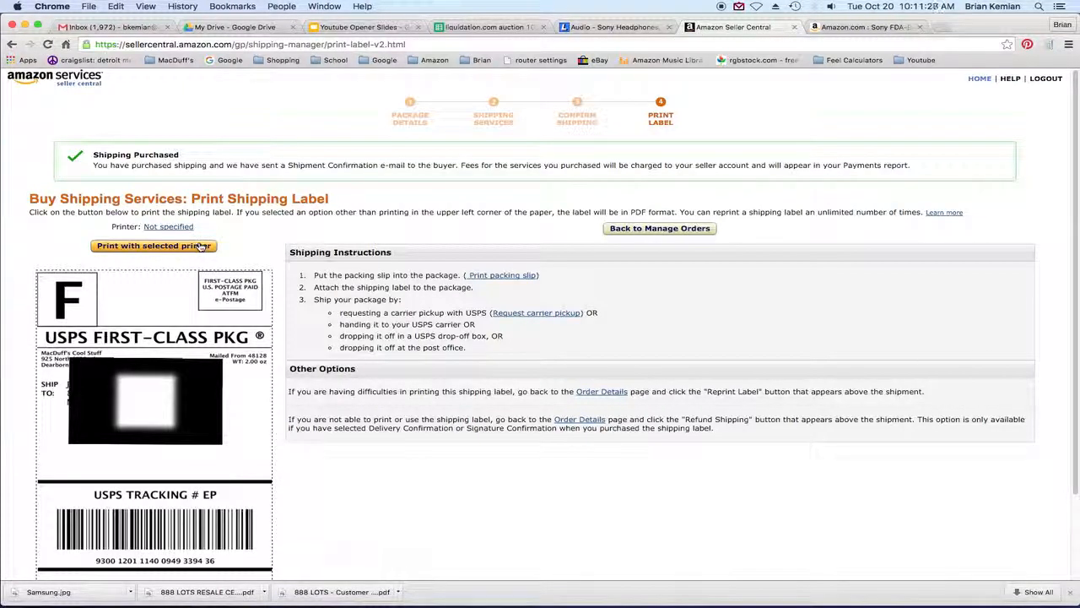
{"action": "mouse_move", "coordinate": [247, 243]}
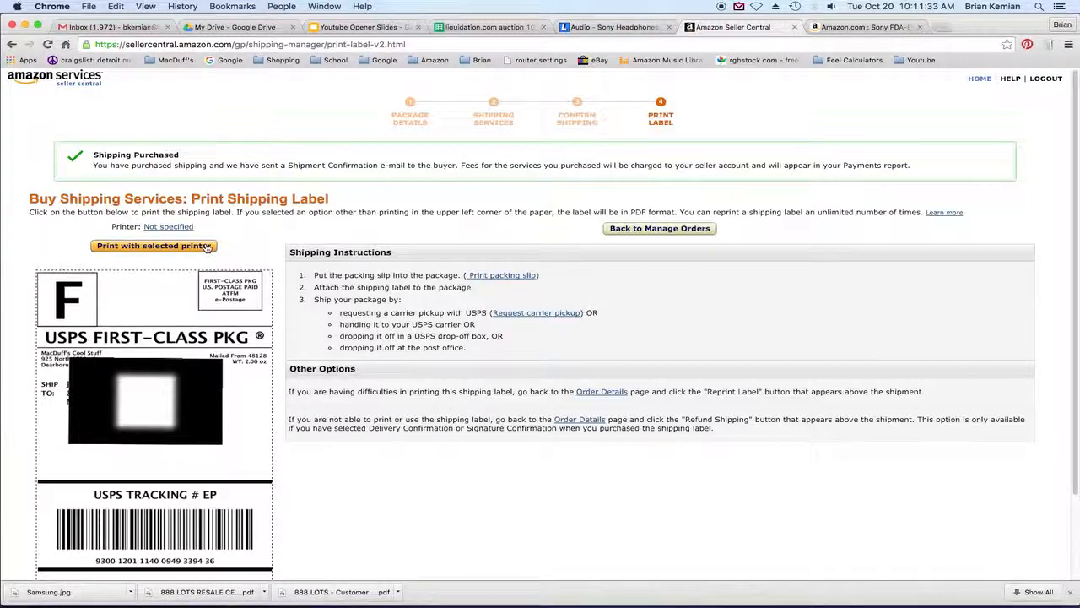
Step: Print the USPS First-Class label to the DYMO LabelWriter 4XL from Chrome's print dialog
{"action": "left_click", "coordinate": [154, 246]}
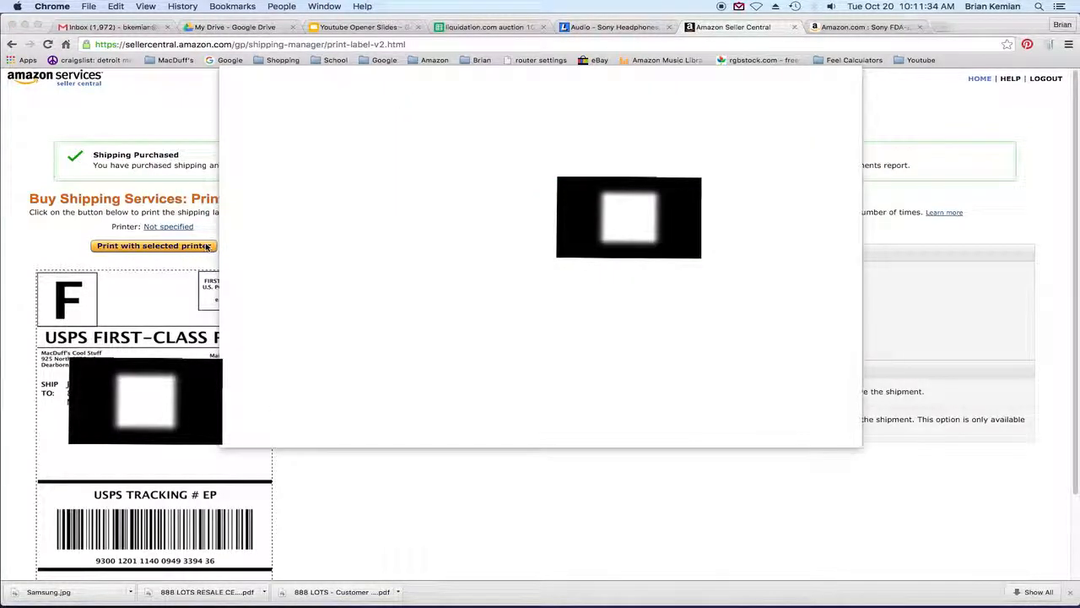
{"action": "left_click", "coordinate": [153, 246]}
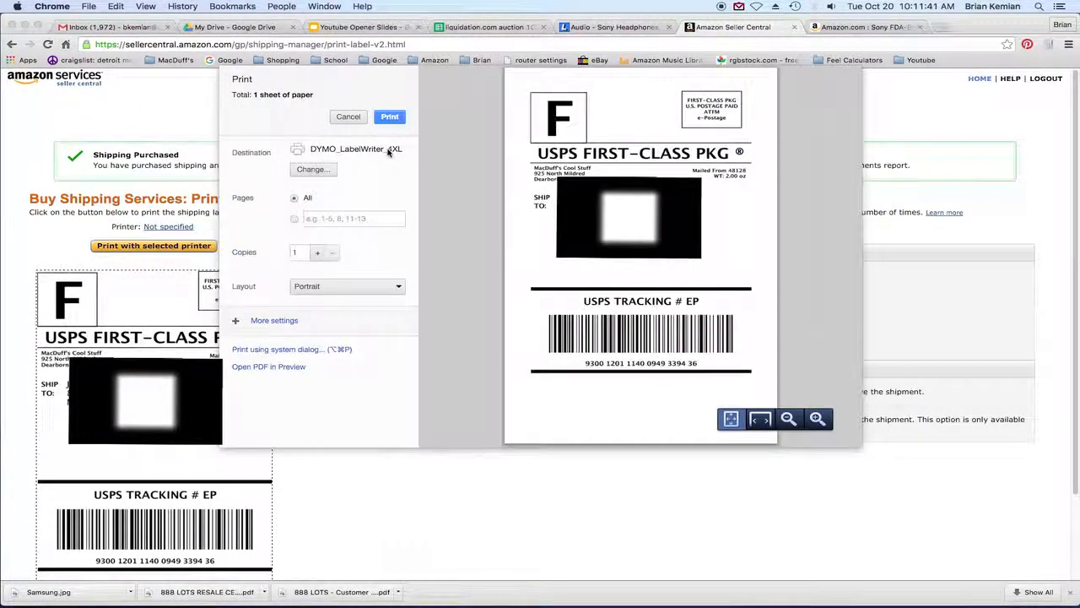
{"action": "mouse_move", "coordinate": [355, 148]}
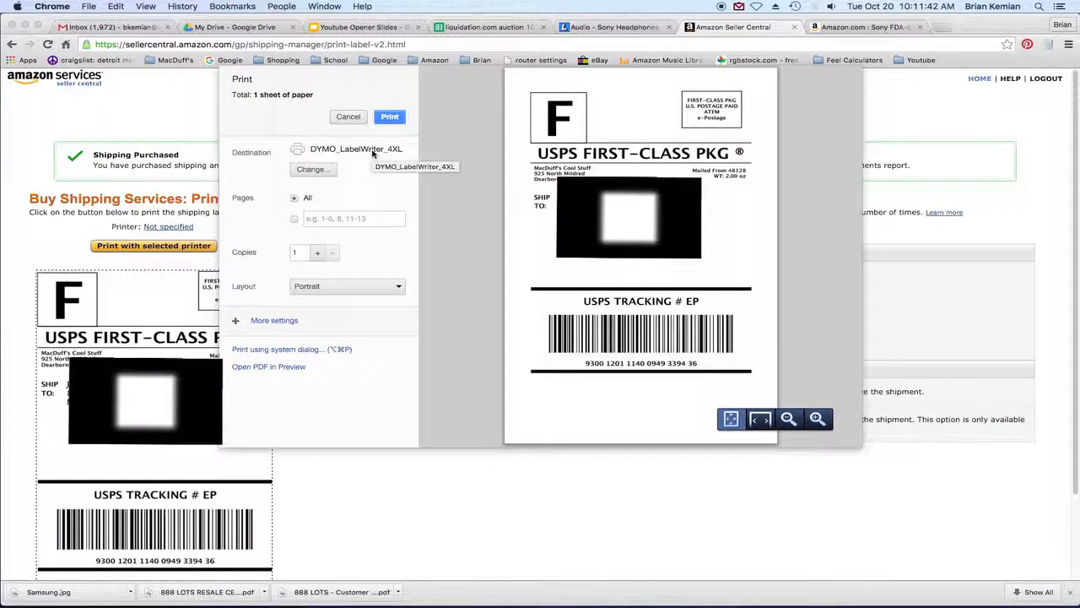
{"action": "mouse_move", "coordinate": [388, 158]}
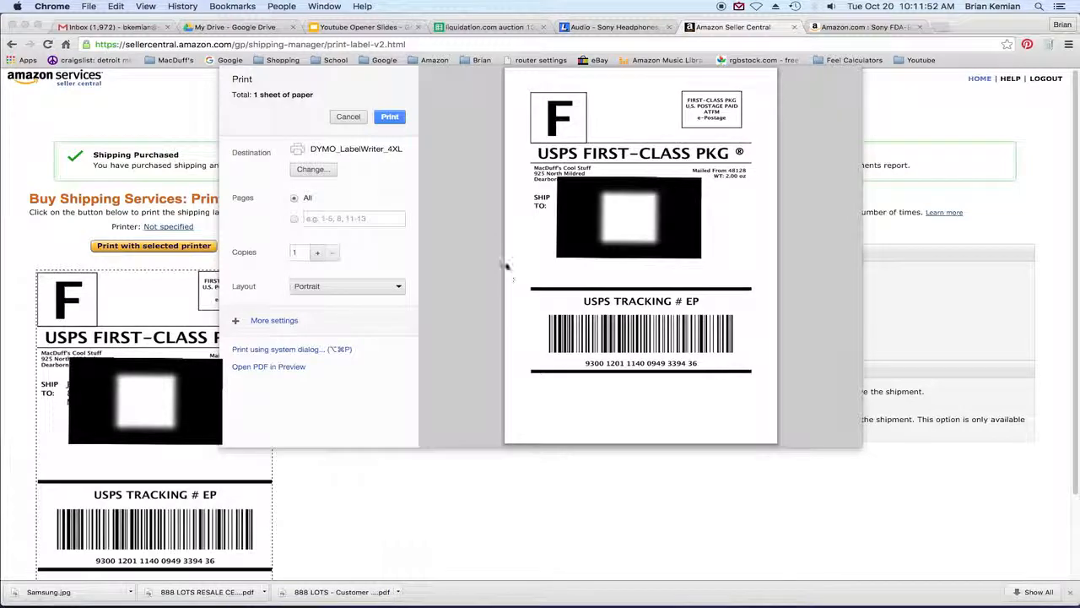
{"action": "left_click", "coordinate": [388, 117]}
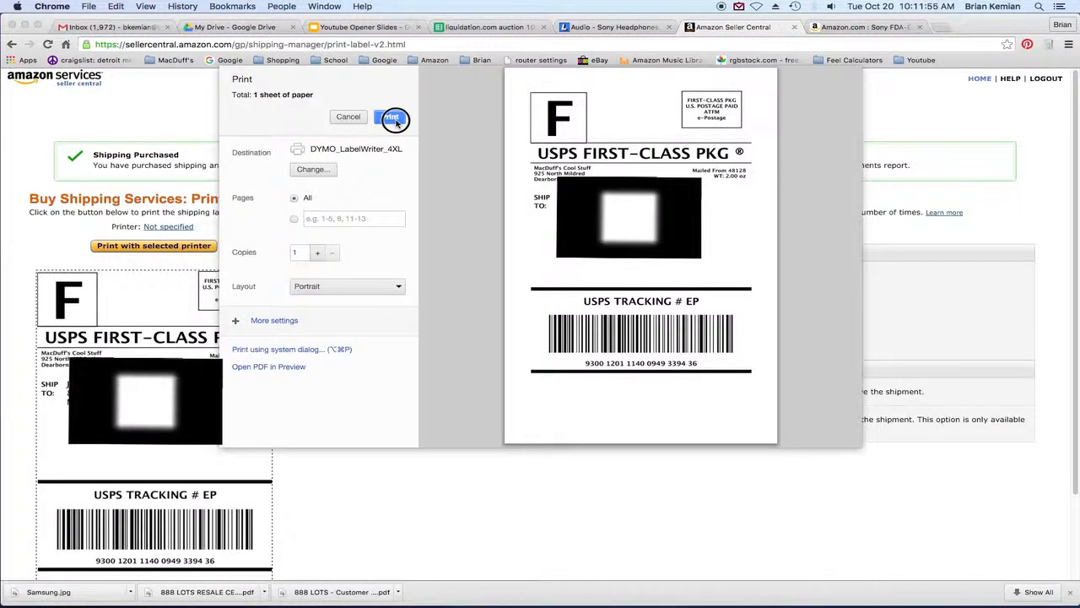
{"action": "left_click", "coordinate": [392, 117]}
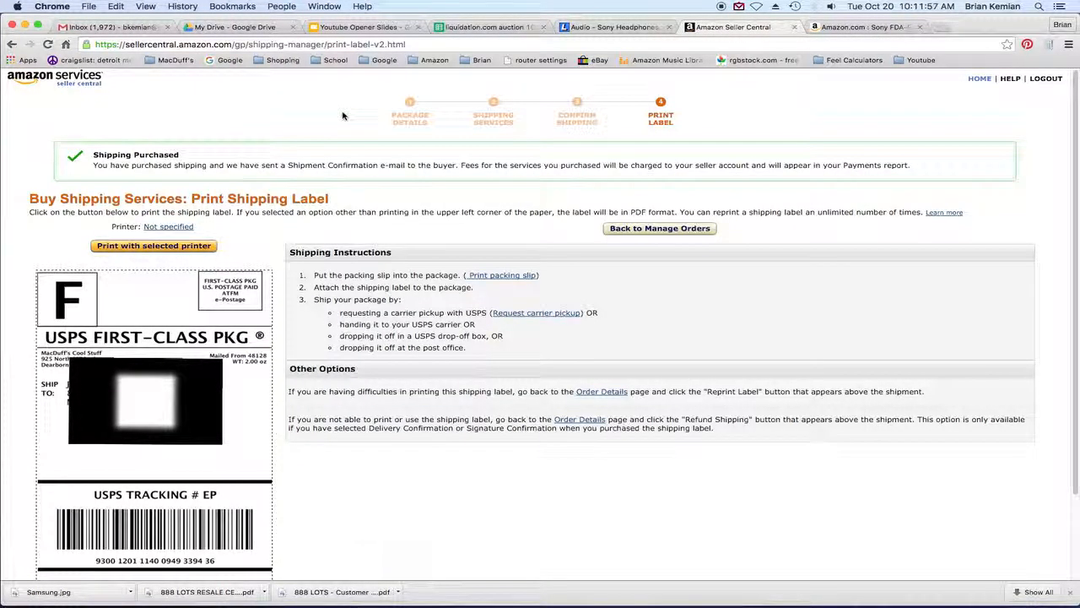
{"action": "mouse_move", "coordinate": [358, 122]}
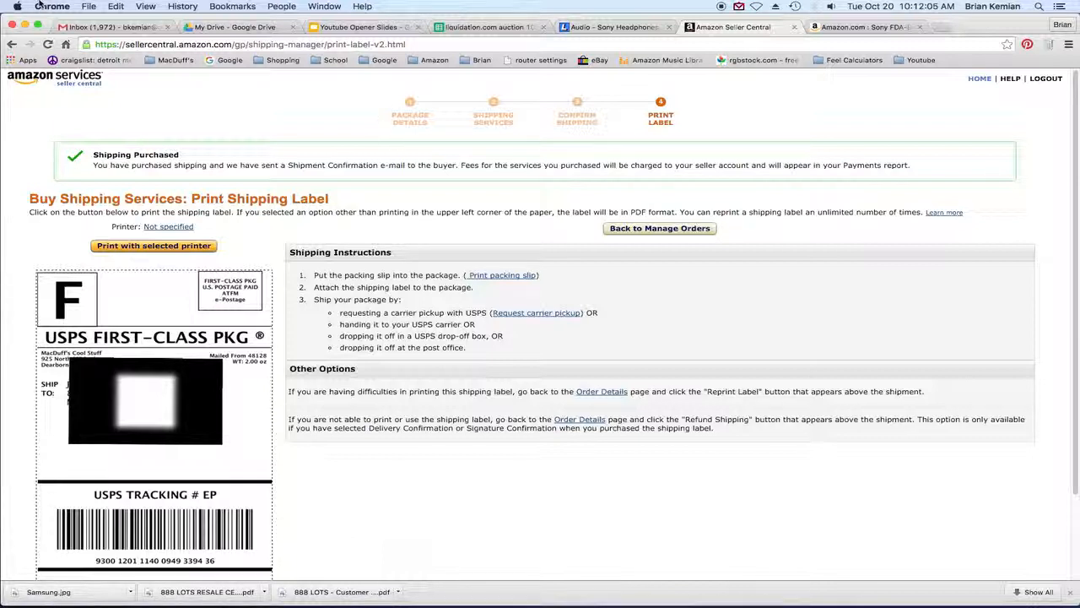
Step: Open System Preferences from the Apple menu over the print-label page
{"action": "left_click", "coordinate": [17, 7]}
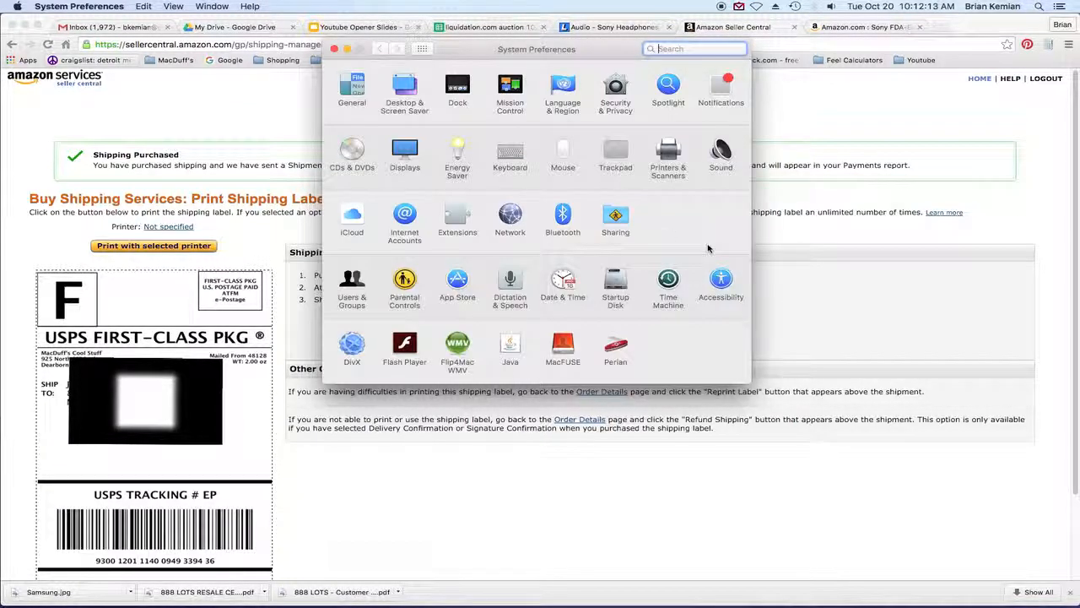
{"action": "mouse_move", "coordinate": [705, 233]}
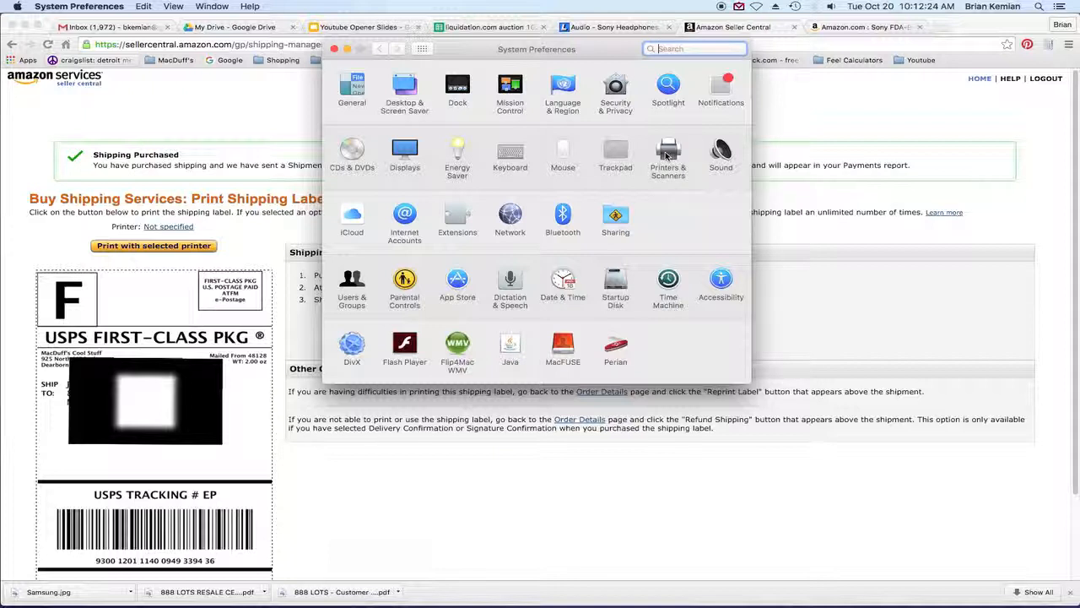
Step: Open the Printers & Scanners pane listing the Brother, DYMO and Family Room printers
{"action": "left_click", "coordinate": [669, 150]}
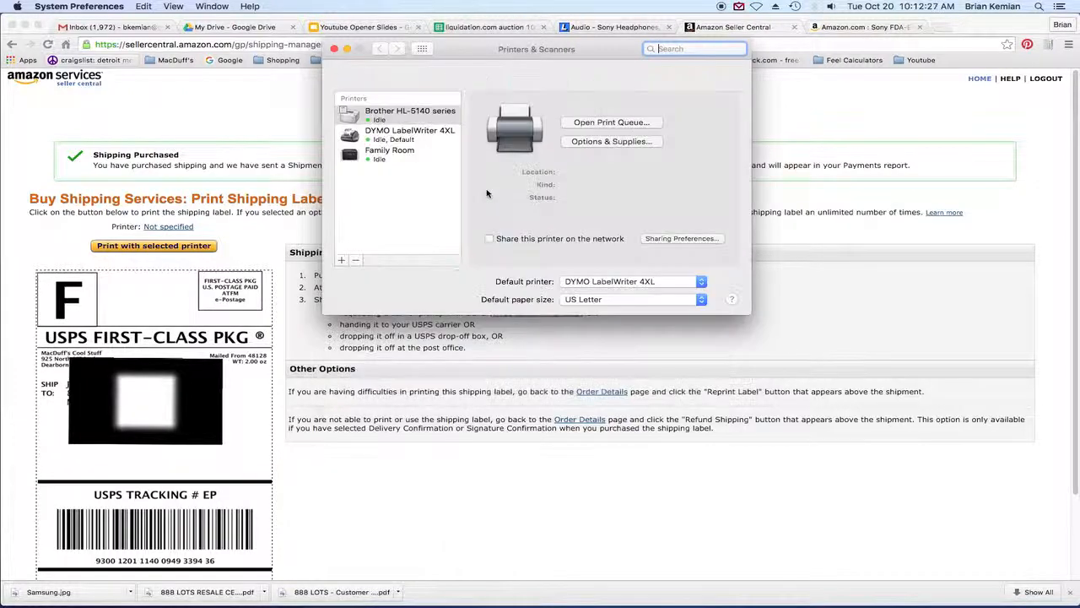
Step: Review the Brother HL-5140 details with DYMO LabelWriter 4XL as default, then close System Preferences
{"action": "left_click", "coordinate": [409, 111]}
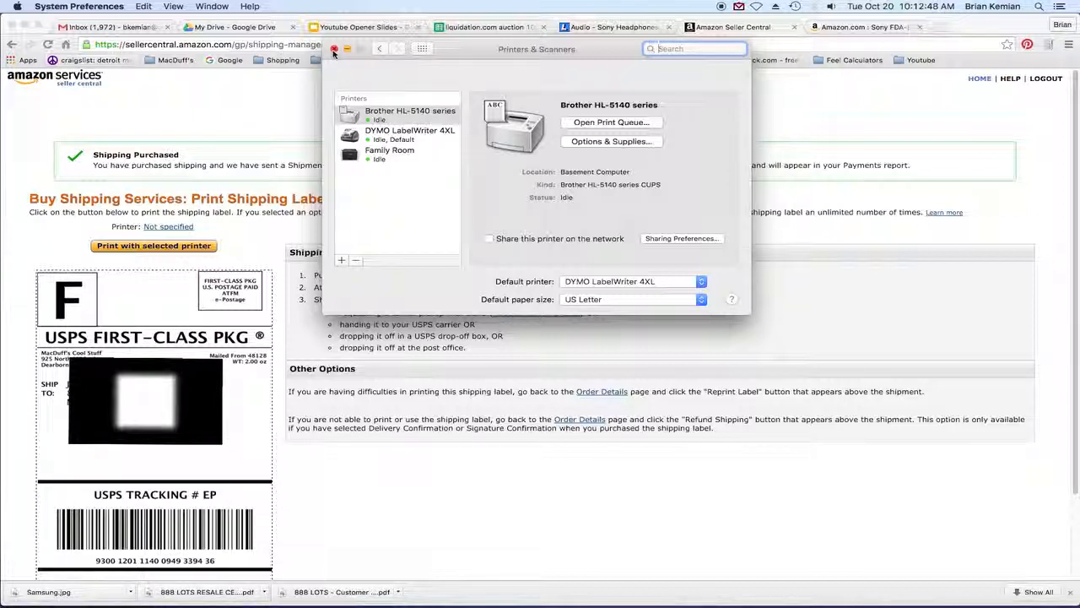
{"action": "left_click", "coordinate": [334, 49]}
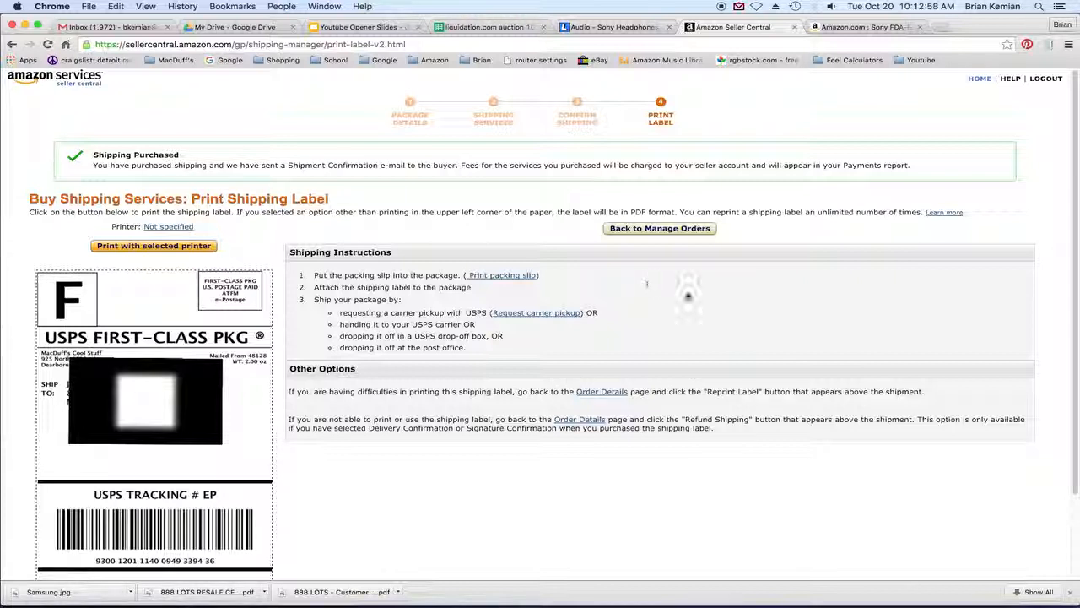
{"action": "mouse_move", "coordinate": [628, 285]}
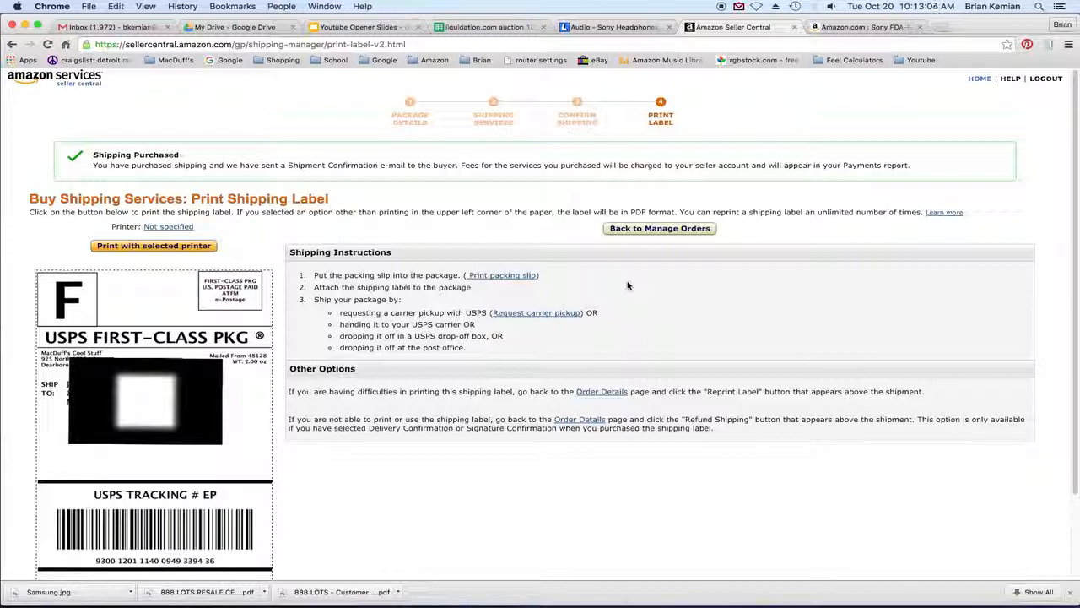
{"action": "mouse_move", "coordinate": [547, 243]}
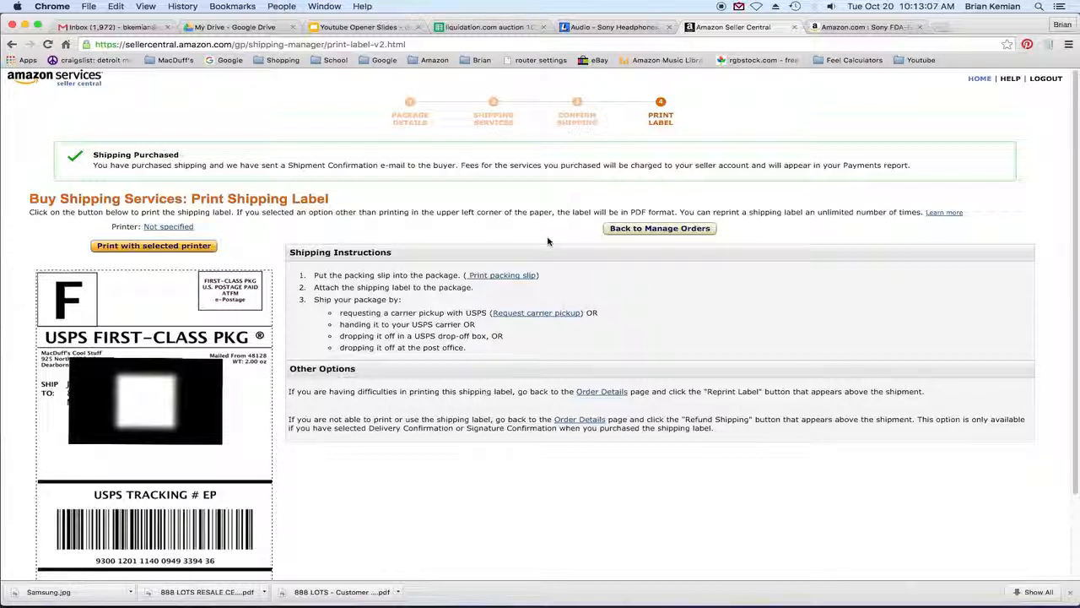
{"action": "mouse_move", "coordinate": [373, 177]}
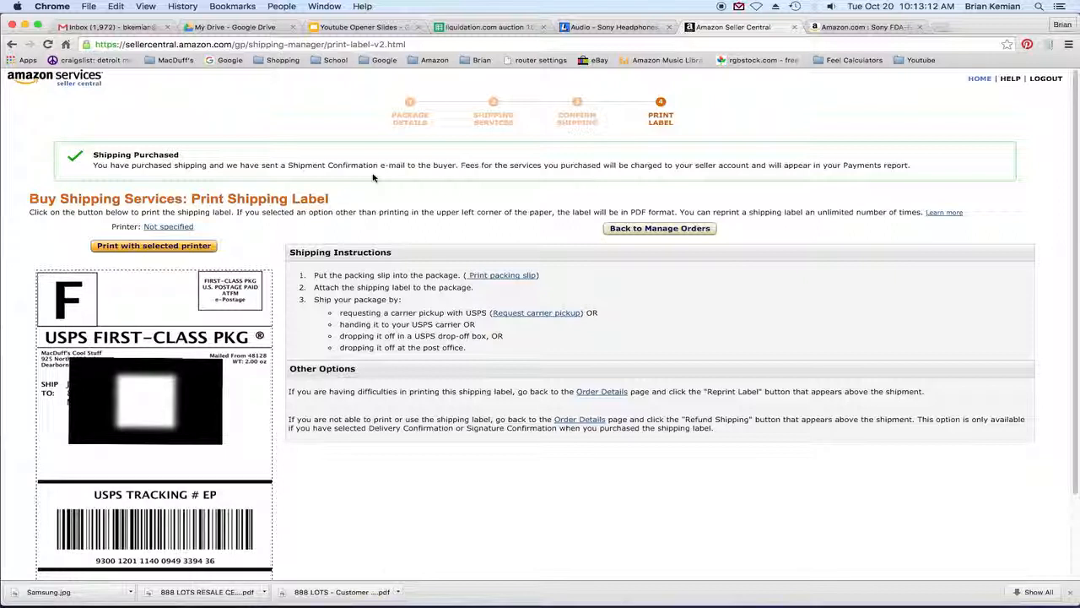
{"action": "mouse_move", "coordinate": [743, 358]}
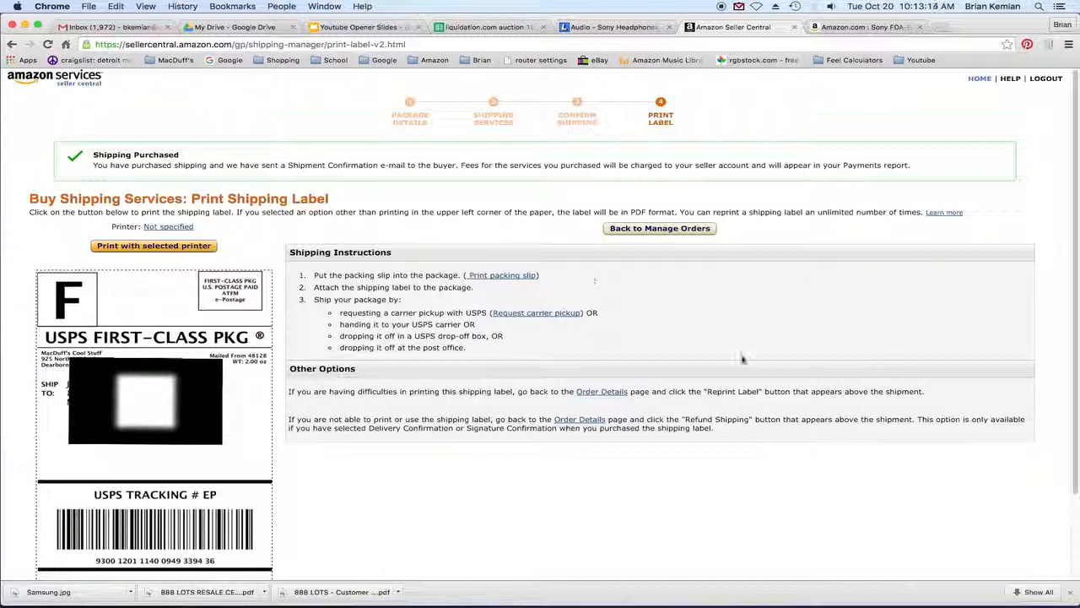
{"action": "mouse_move", "coordinate": [535, 373]}
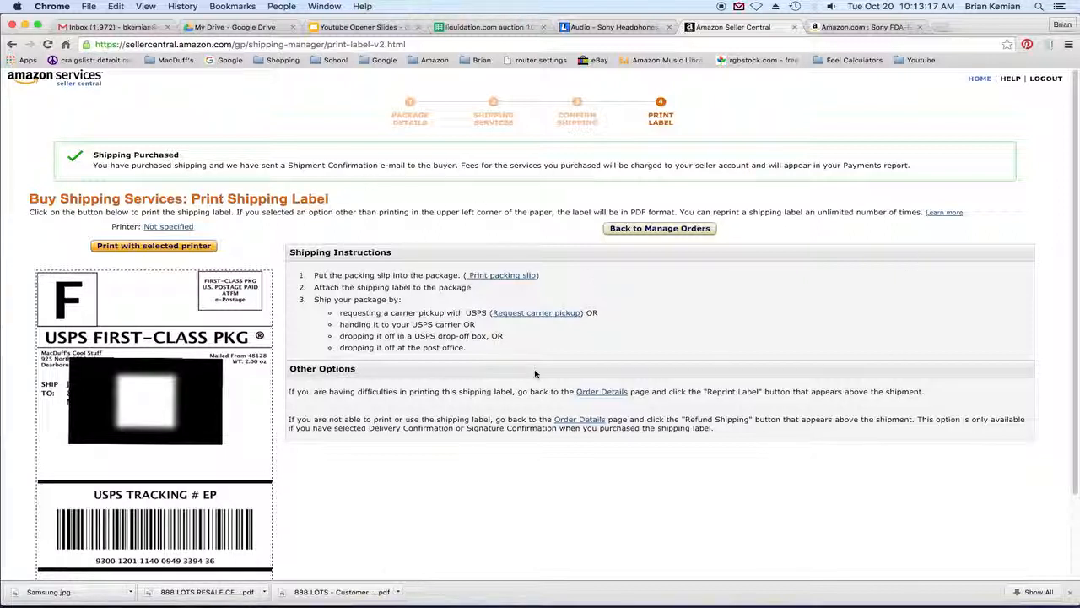
{"action": "mouse_move", "coordinate": [648, 365]}
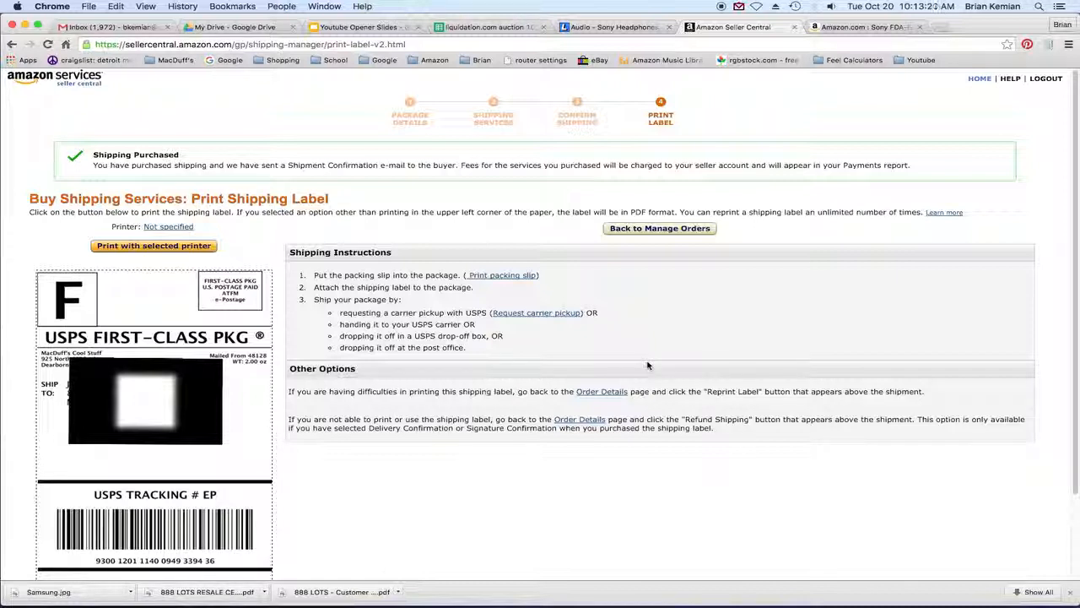
{"action": "mouse_move", "coordinate": [716, 342]}
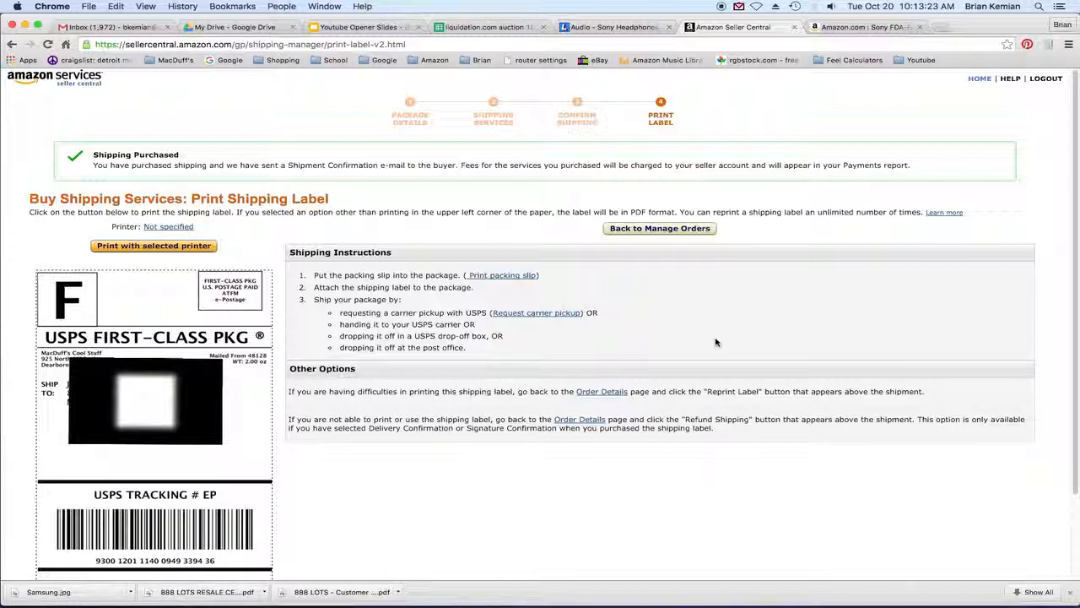